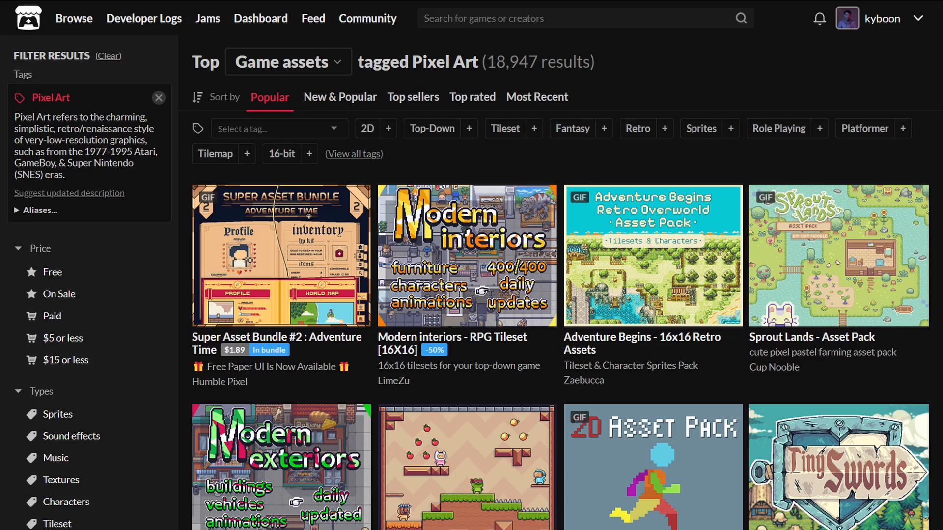
- Split the selected character pixels onto separate layers and hide them, leaving the grid empty
{"action": "scroll", "scroll_direction": "down", "scroll_amount": 3}
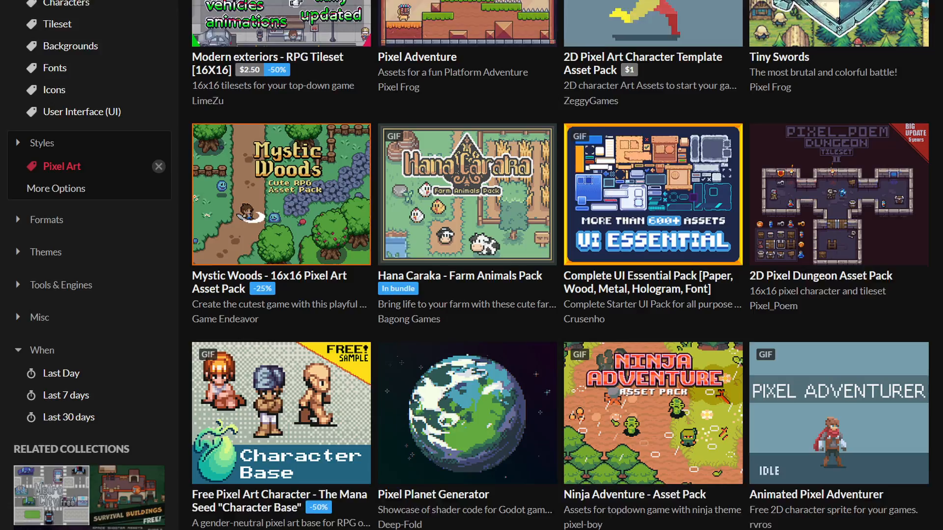
{"action": "scroll", "scroll_direction": "down", "scroll_amount": 3}
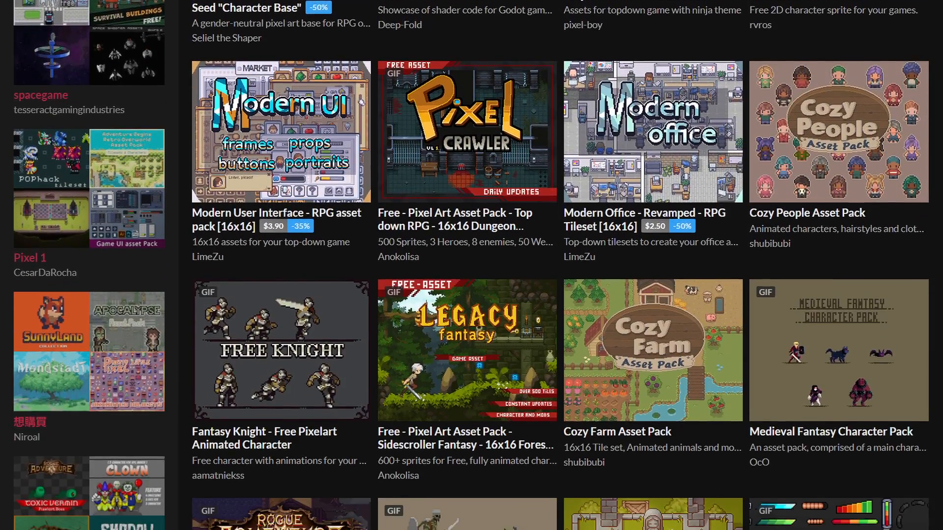
{"action": "scroll", "scroll_direction": "down", "scroll_amount": 3}
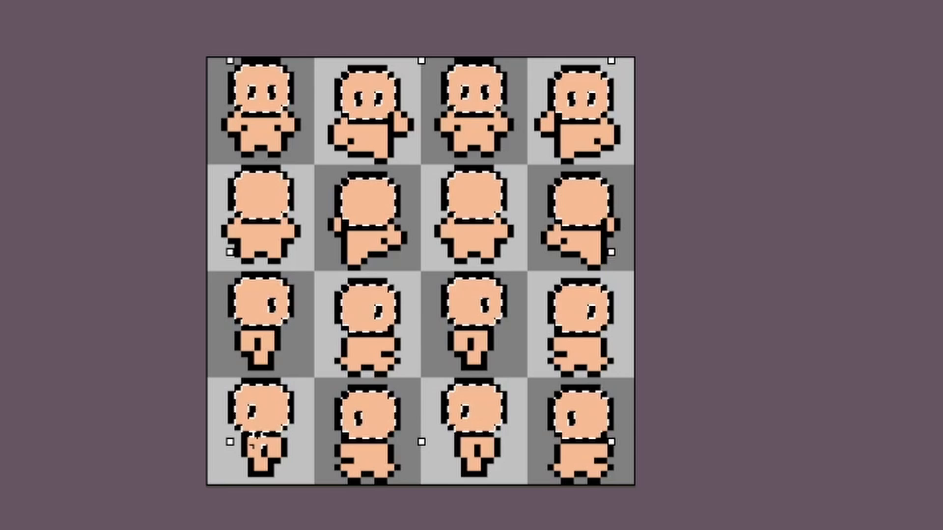
{"action": "right_click", "coordinate": [220, 184]}
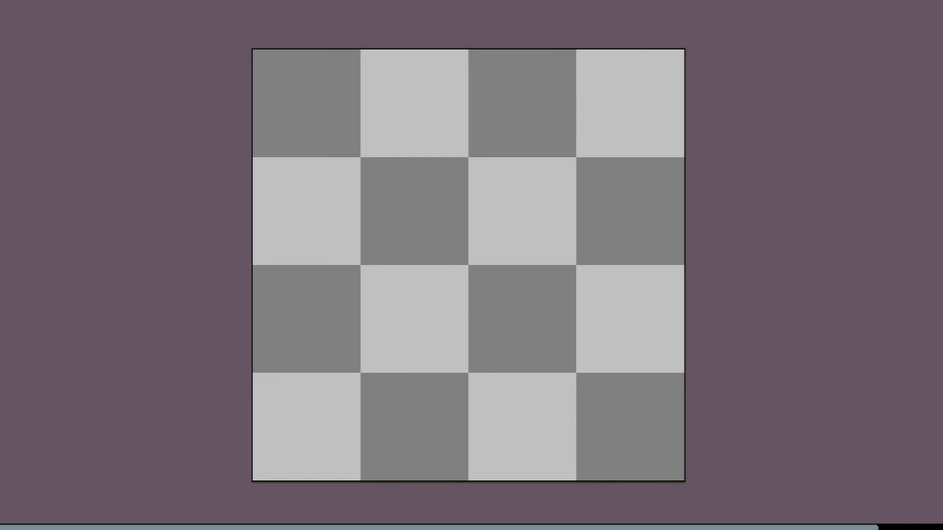
{"action": "left_click", "coordinate": [22, 44]}
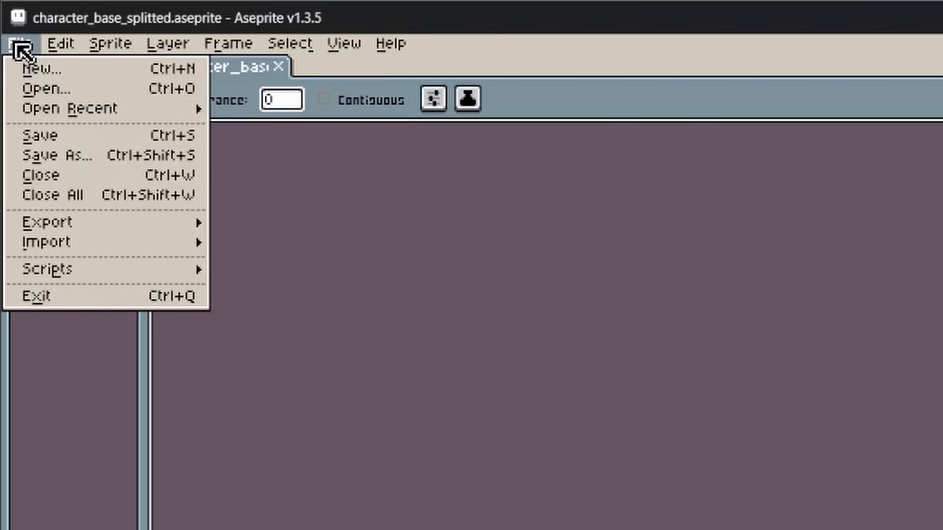
{"action": "mouse_move", "coordinate": [46, 222]}
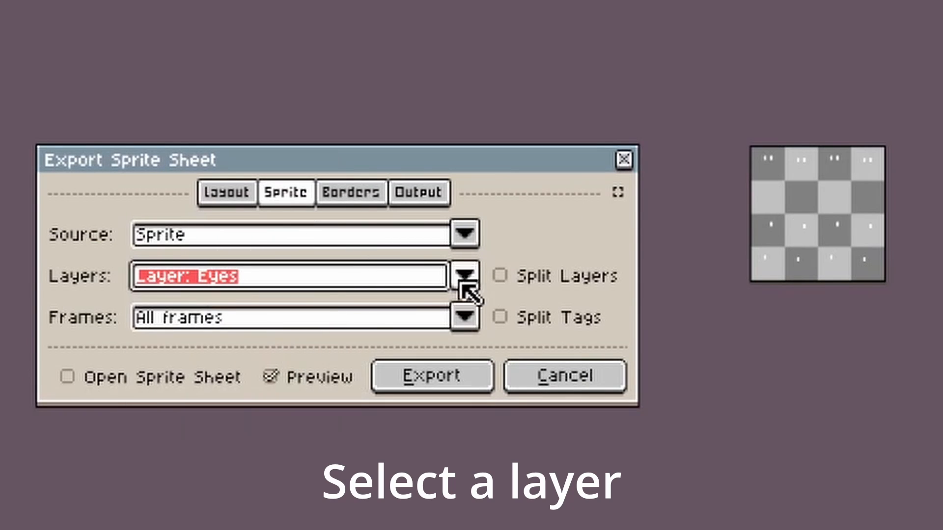
- Export only the Eyes layer as the sprite sheet character_base_eyes.png
{"action": "left_click", "coordinate": [419, 193]}
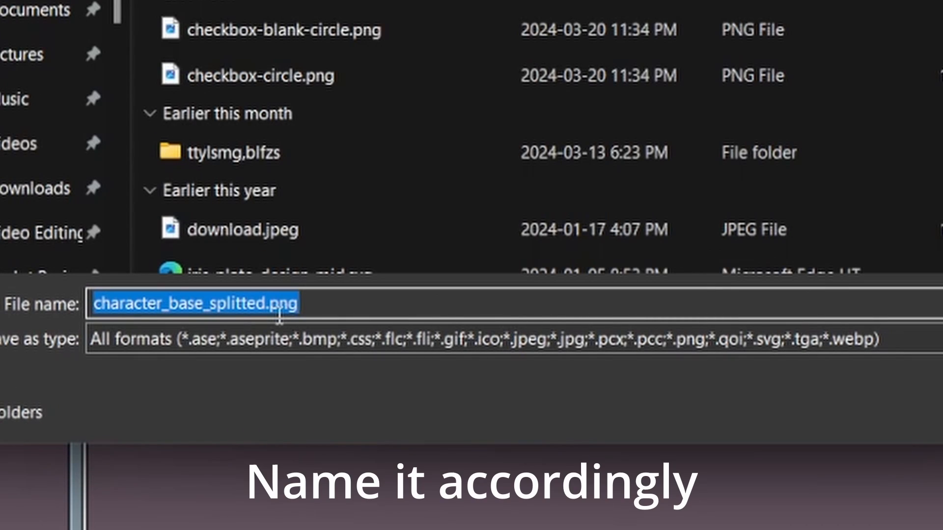
{"action": "left_click", "coordinate": [271, 303]}
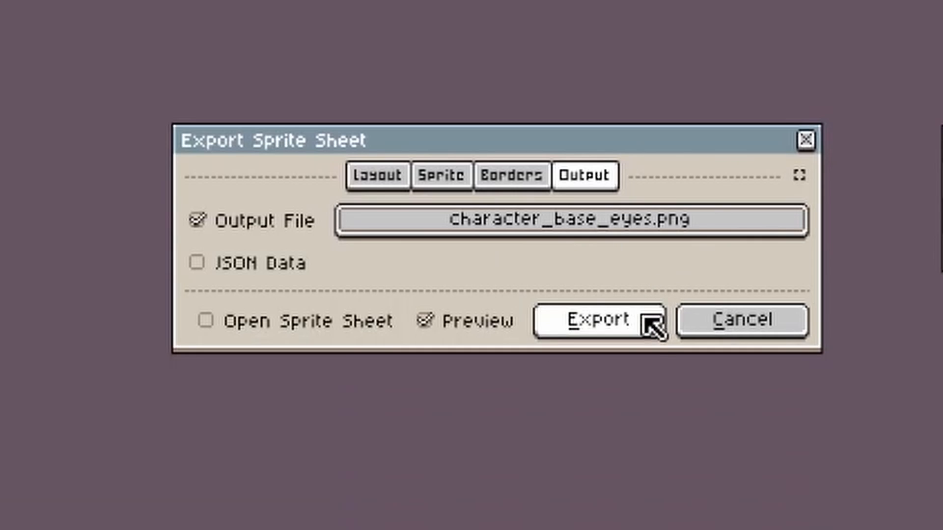
{"action": "left_click", "coordinate": [598, 320]}
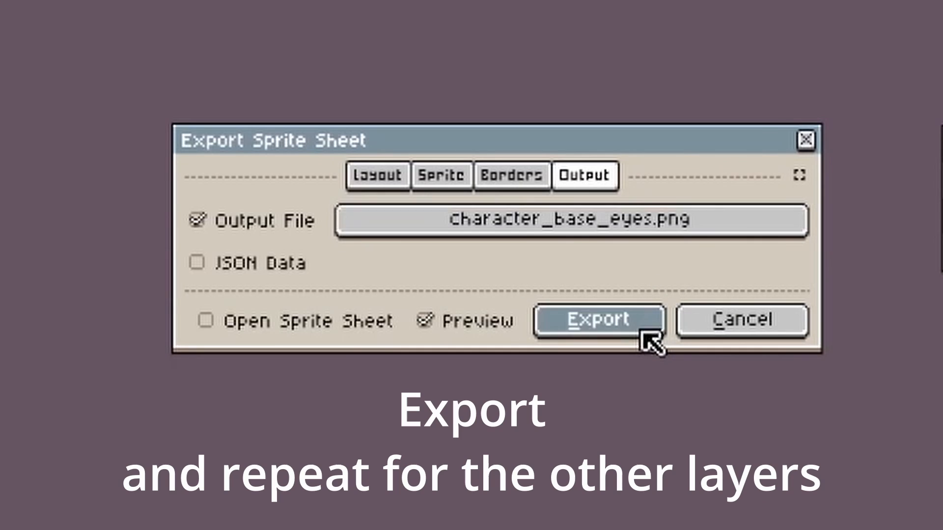
{"action": "left_click", "coordinate": [598, 319]}
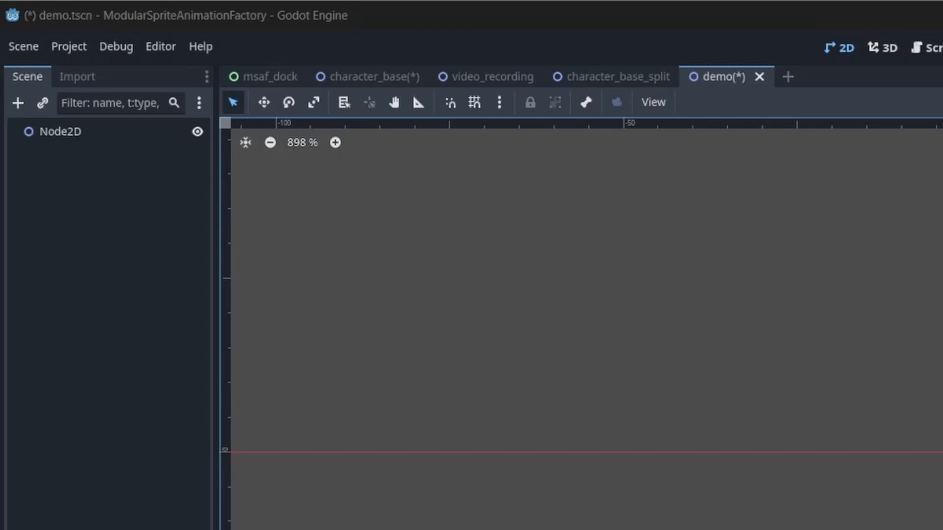
- Add a Sprite2D child node under Node2D
{"action": "left_click", "coordinate": [59, 131]}
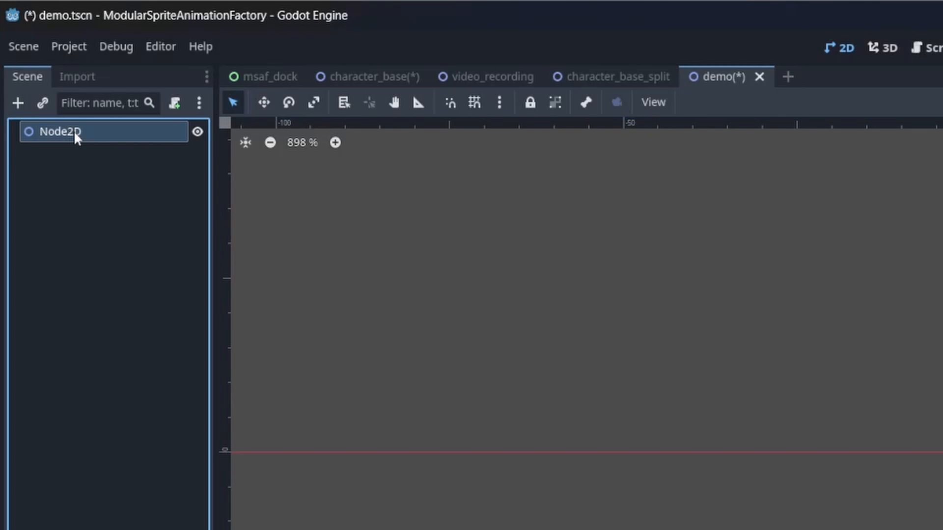
{"action": "left_click", "coordinate": [18, 103]}
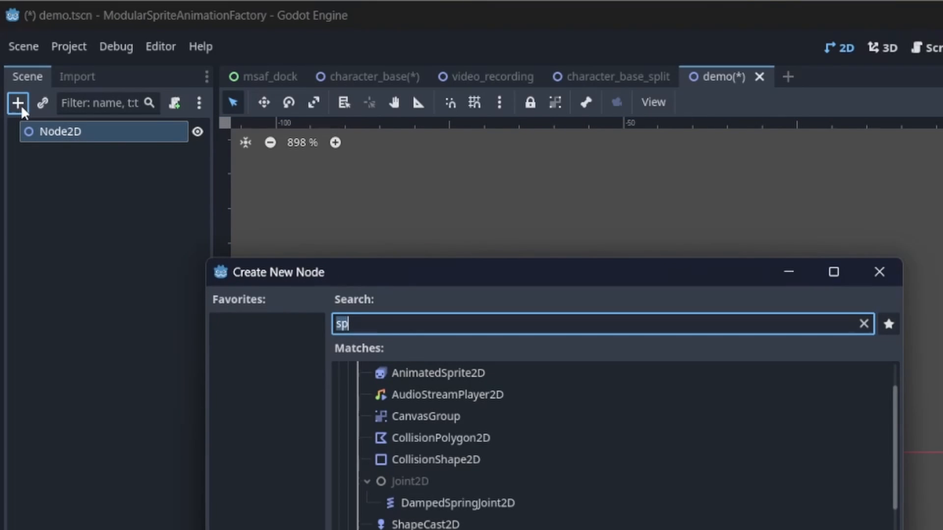
{"action": "double_click", "coordinate": [429, 373]}
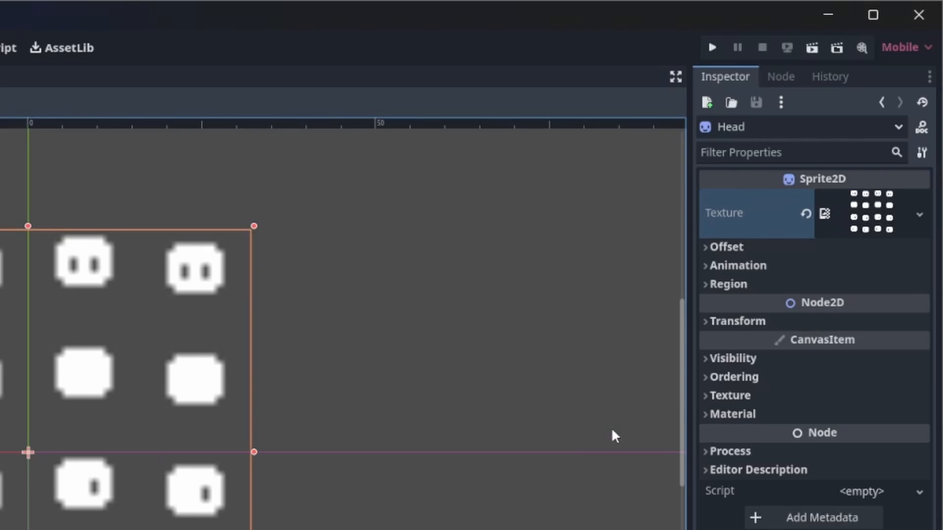
- Give the sprite 4 Hframes and Vframes, Nearest filtering, and set its visibility colour
{"action": "left_click", "coordinate": [727, 246]}
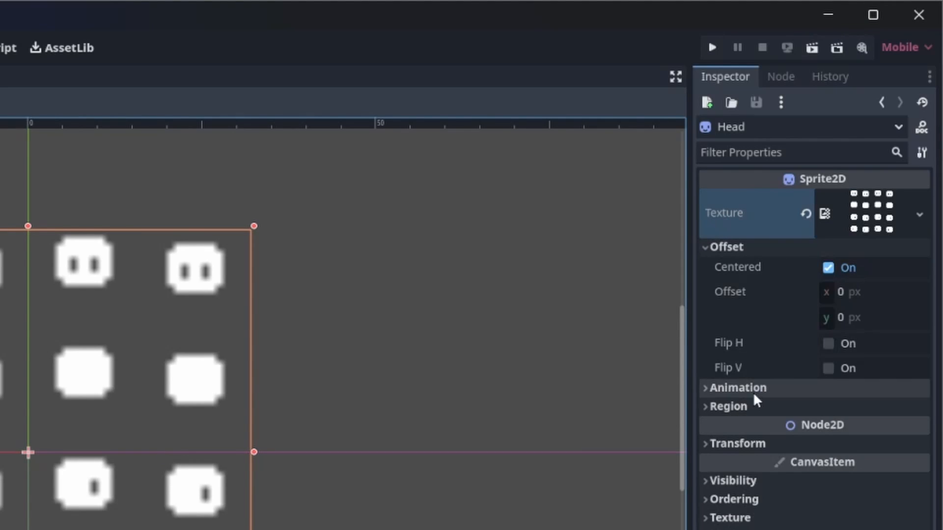
{"action": "left_click", "coordinate": [736, 388]}
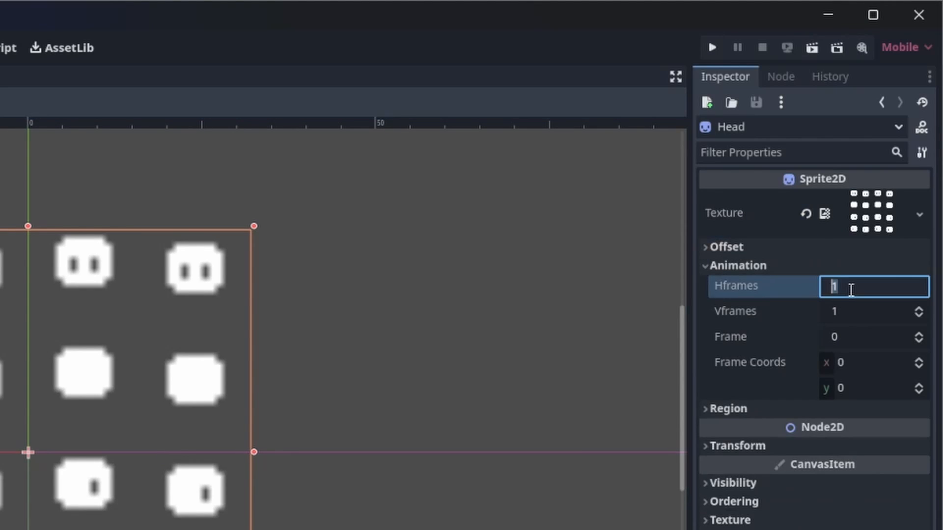
{"action": "type", "text": "4"}
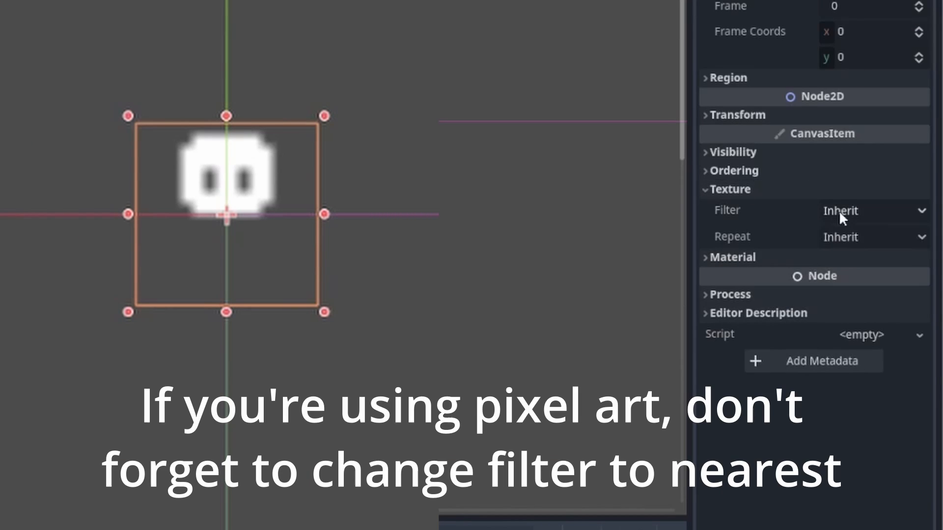
{"action": "left_click", "coordinate": [872, 211]}
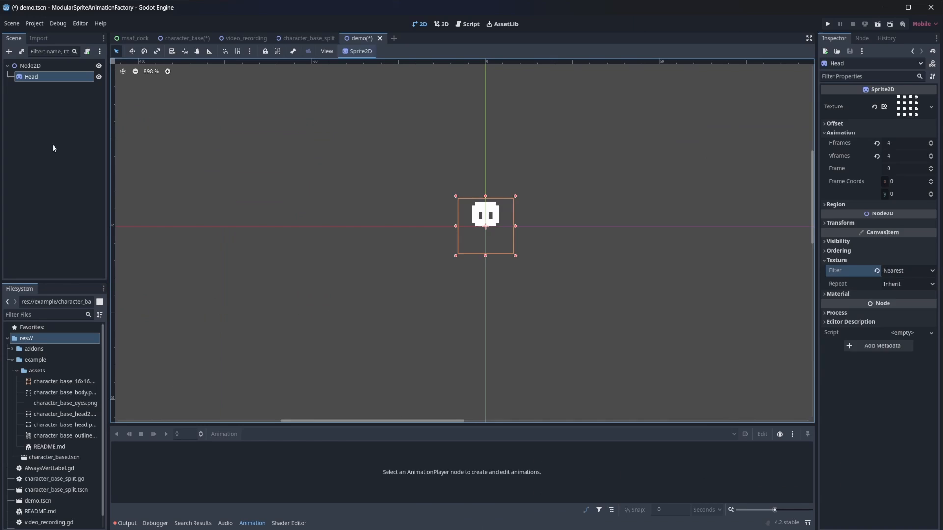
{"action": "left_click", "coordinate": [31, 99]}
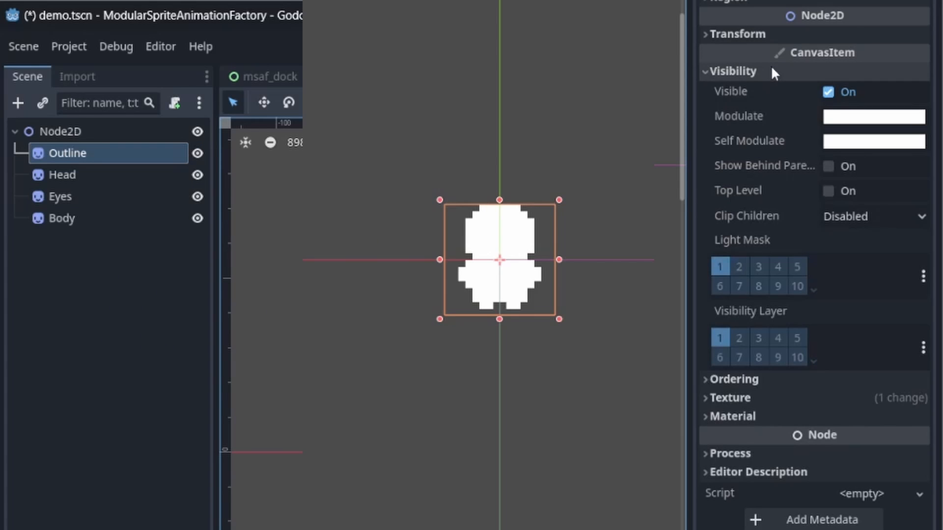
{"action": "left_click", "coordinate": [872, 141]}
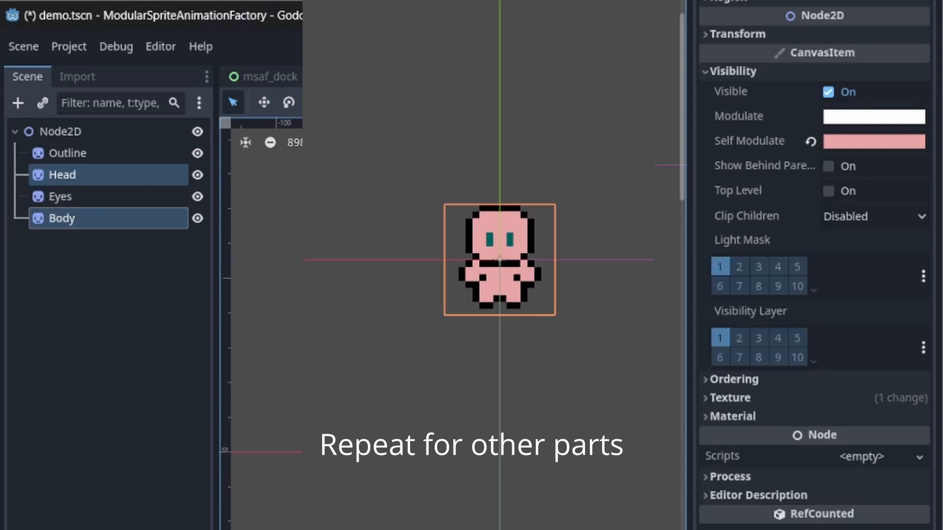
{"action": "left_click", "coordinate": [62, 175]}
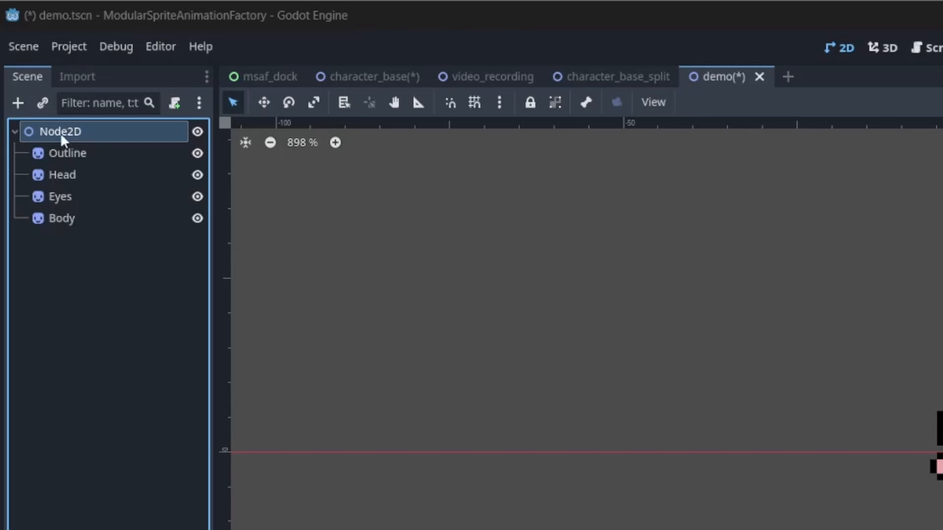
- Create the walk_down animation and add a frame property track for the Body sprite
{"action": "left_click", "coordinate": [18, 103]}
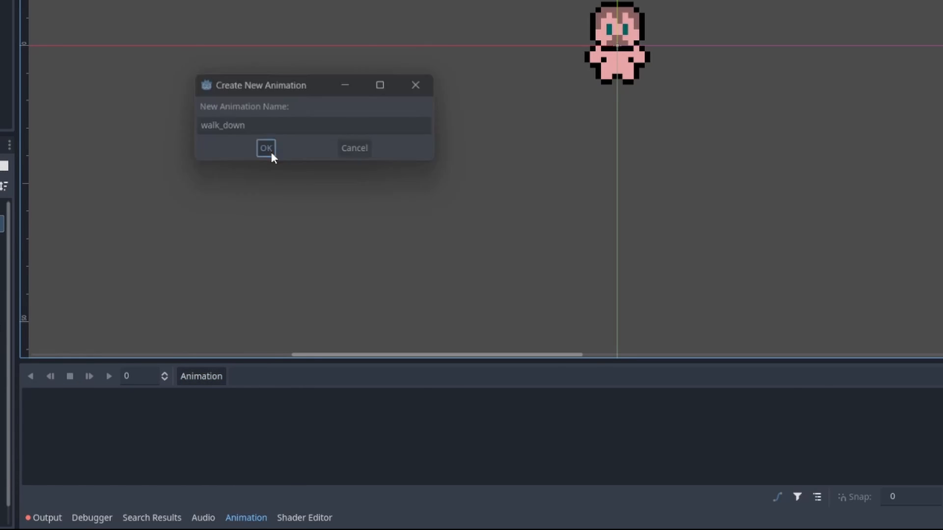
{"action": "left_click", "coordinate": [265, 148]}
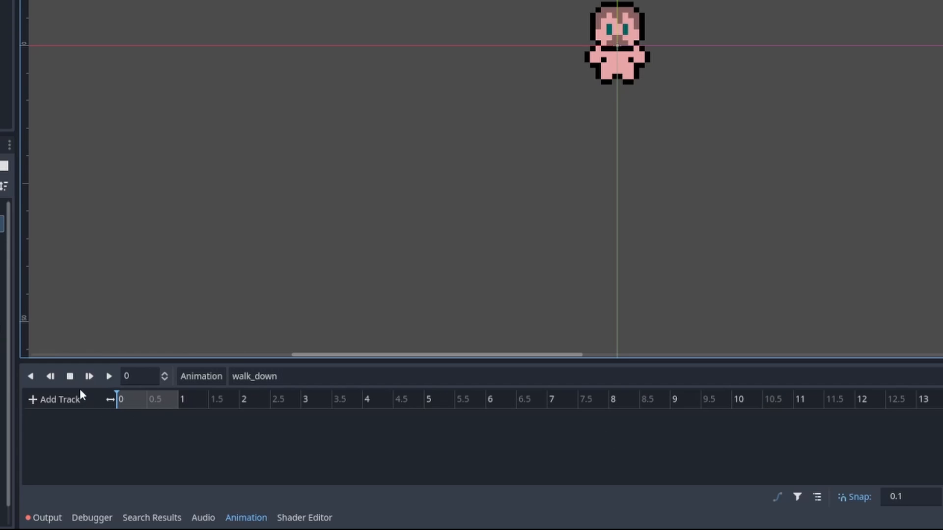
{"action": "left_click", "coordinate": [54, 399]}
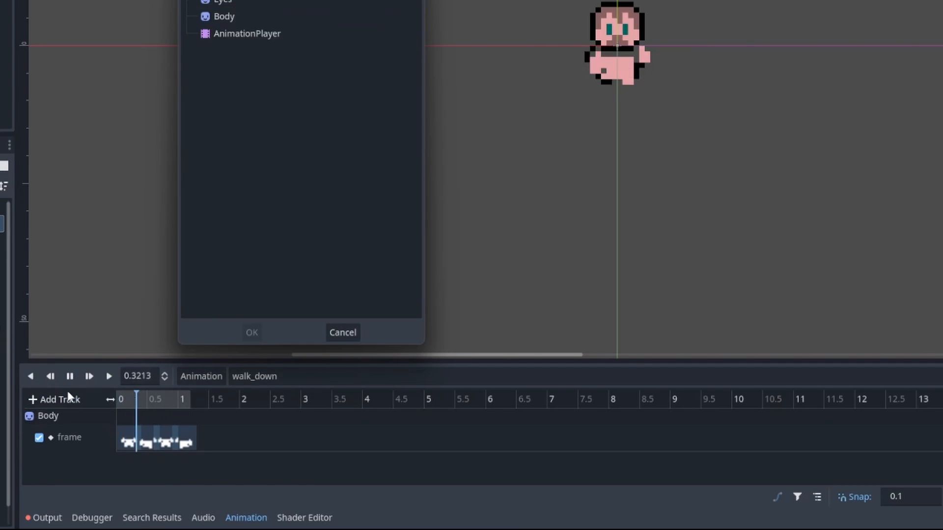
{"action": "left_click", "coordinate": [251, 332]}
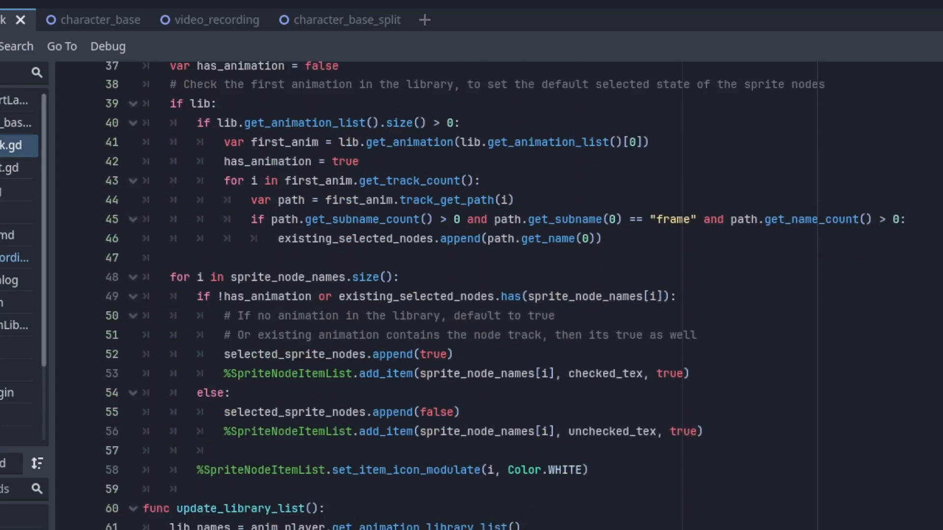
- Scroll through the sprite node list code in msaf_dock.gd
{"action": "scroll", "scroll_direction": "down", "scroll_amount": 3}
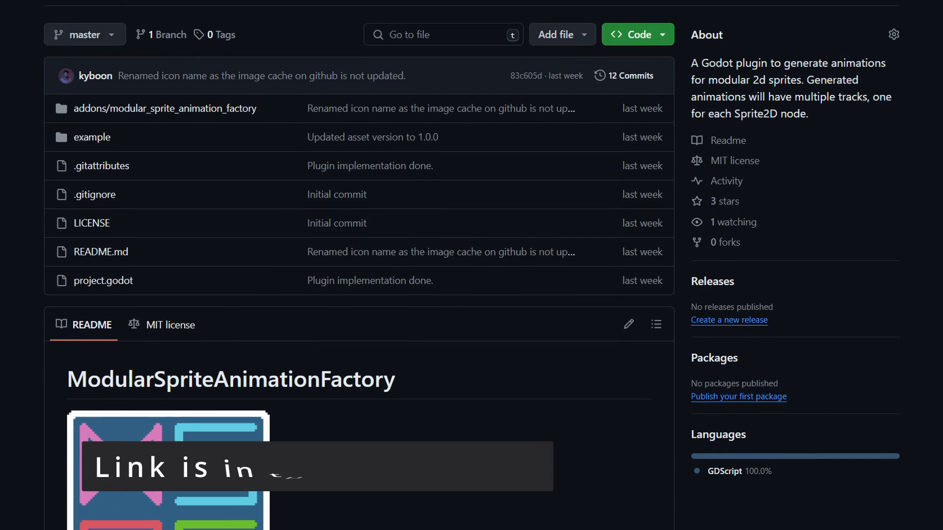
- Scroll through the ModularSpriteAnimationFactory repository's file list on GitHub
{"action": "scroll", "scroll_direction": "down", "scroll_amount": 3}
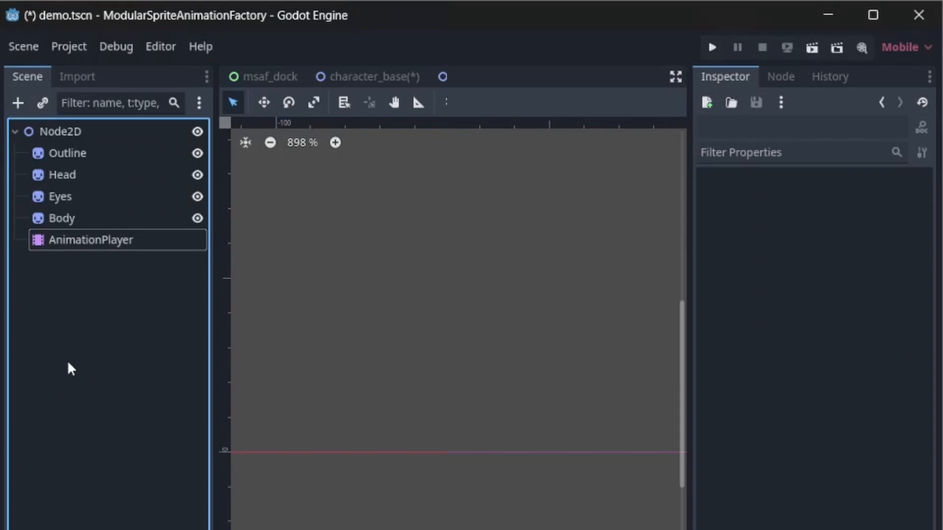
- In the MSAF panel for Node2D, target example_character and select all four sprites
{"action": "left_click", "coordinate": [59, 131]}
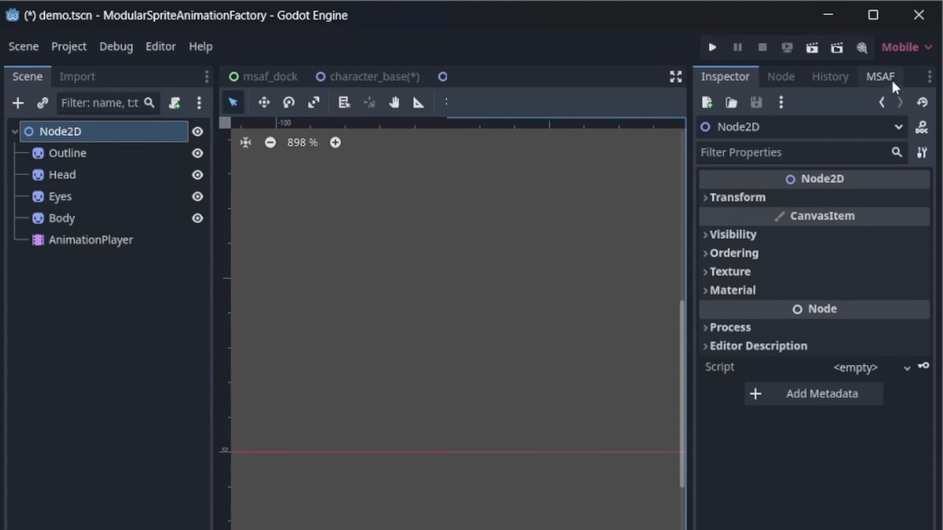
{"action": "left_click", "coordinate": [880, 77]}
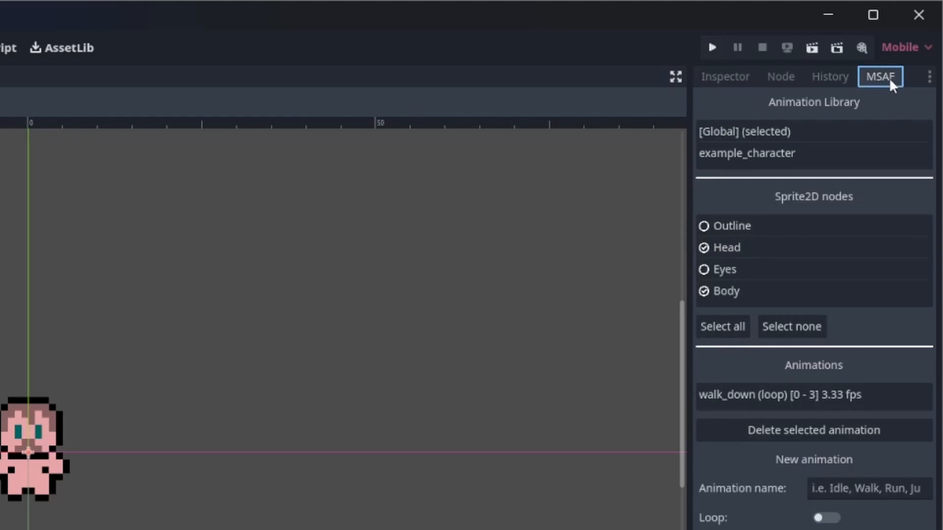
{"action": "left_click", "coordinate": [747, 153]}
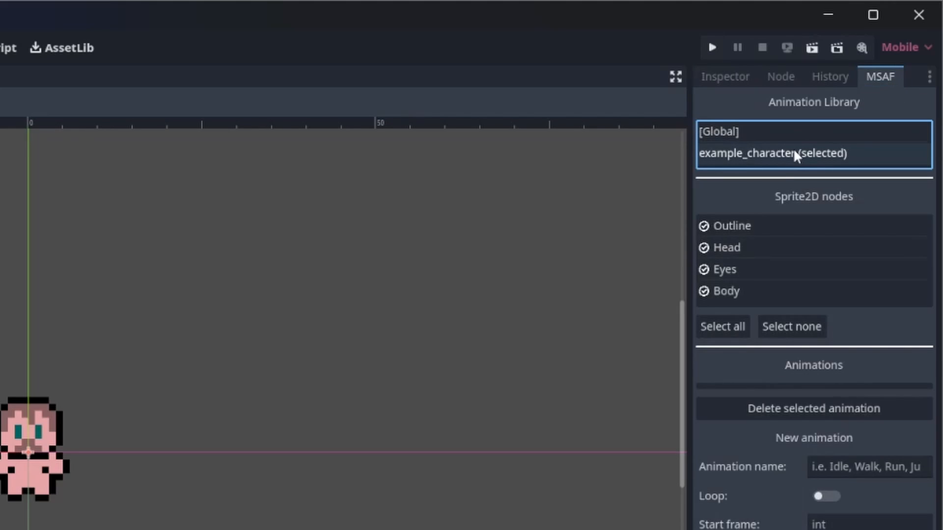
{"action": "left_click", "coordinate": [726, 247]}
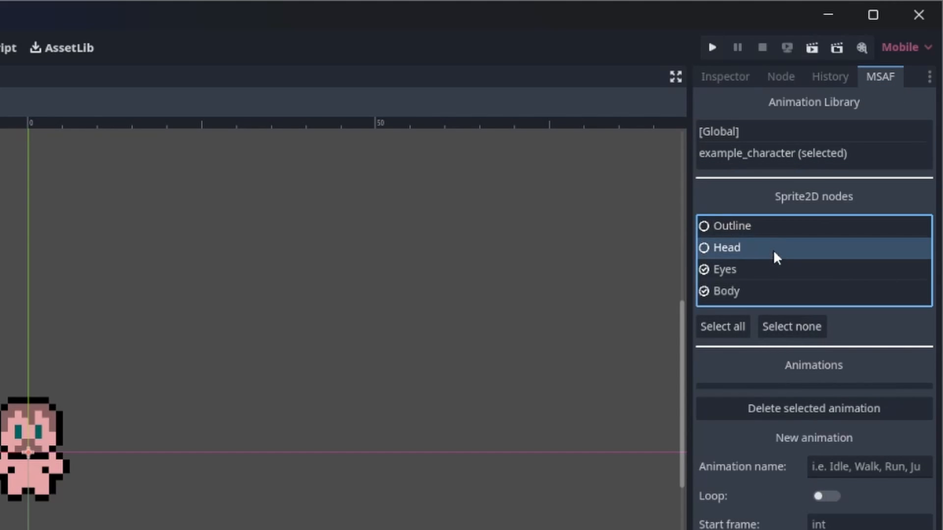
{"action": "left_click", "coordinate": [723, 327]}
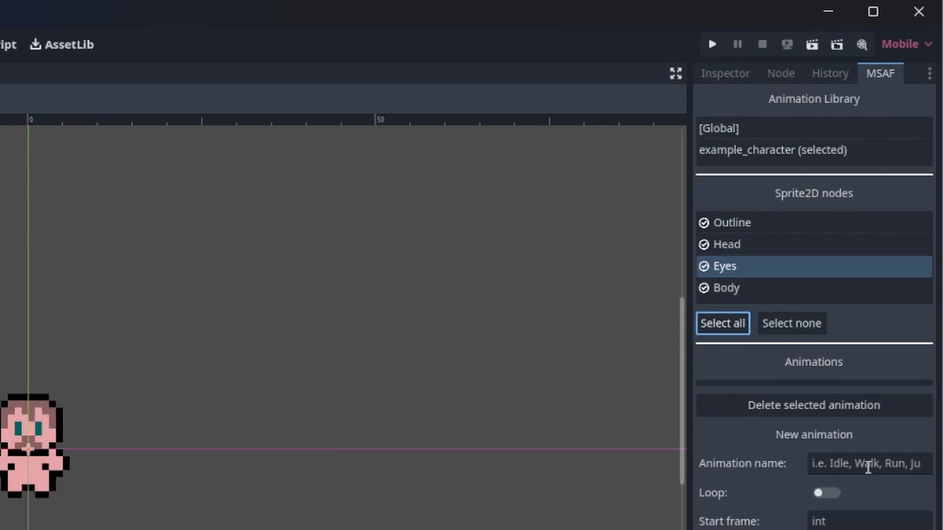
- Add a looping WalkDown animation definition at 8 FPS
{"action": "type", "text": "Walk"}
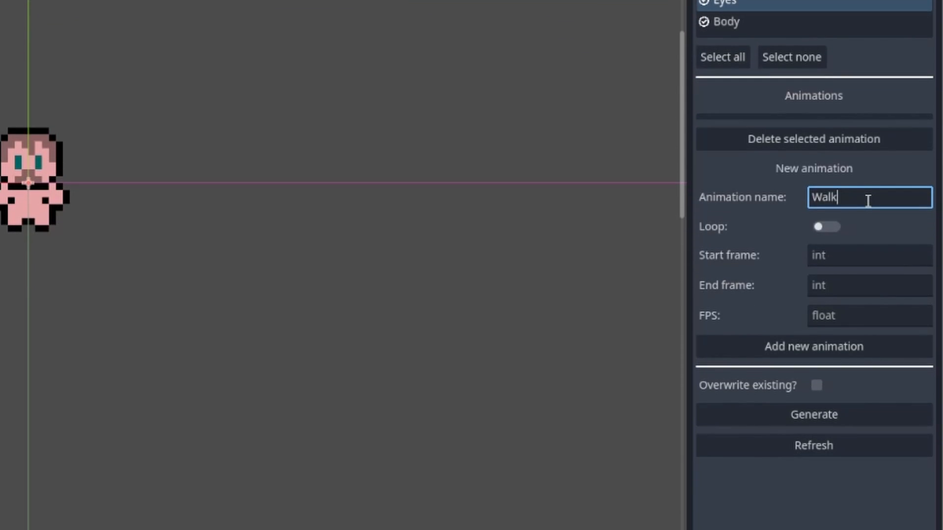
{"action": "type", "text": "Down"}
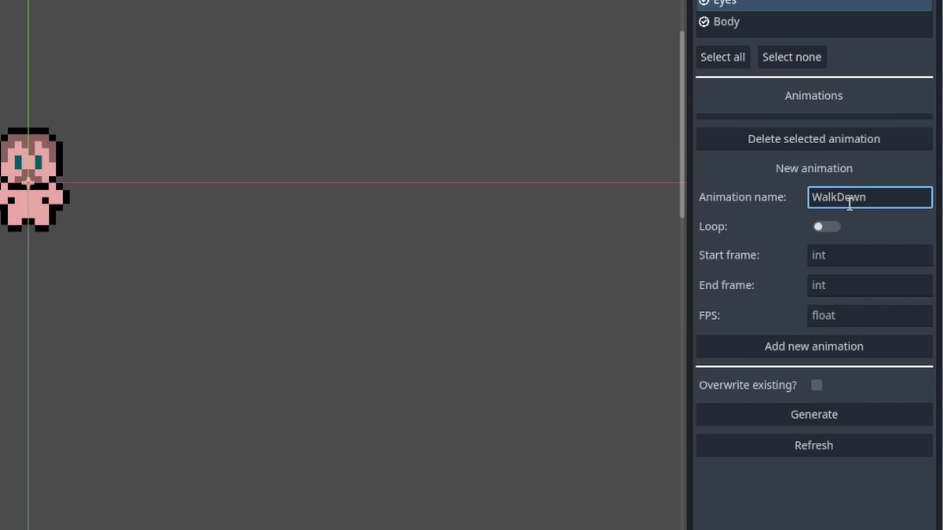
{"action": "left_click", "coordinate": [827, 226]}
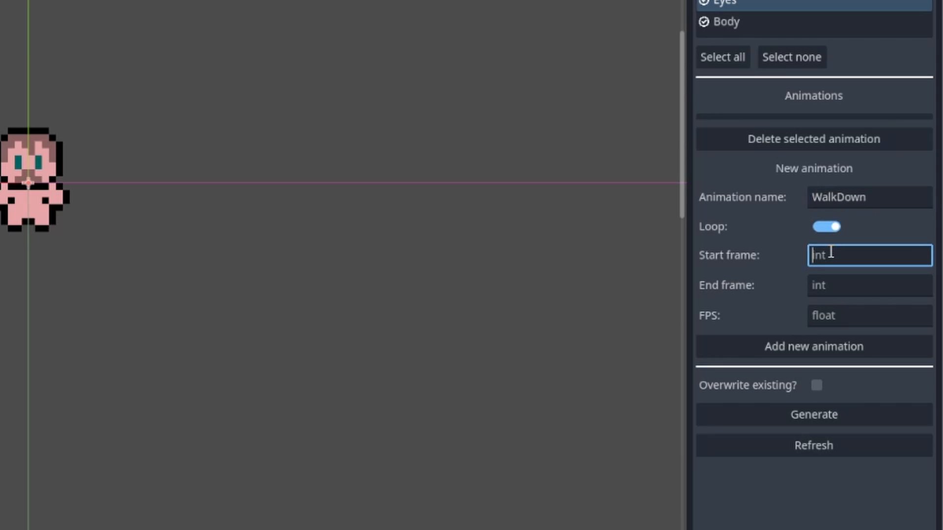
{"action": "left_click", "coordinate": [869, 316]}
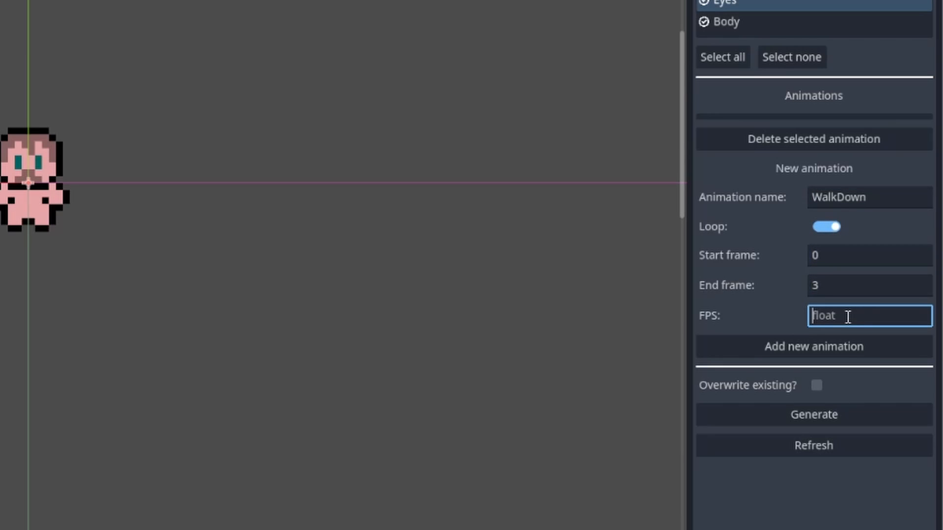
{"action": "type", "text": "8"}
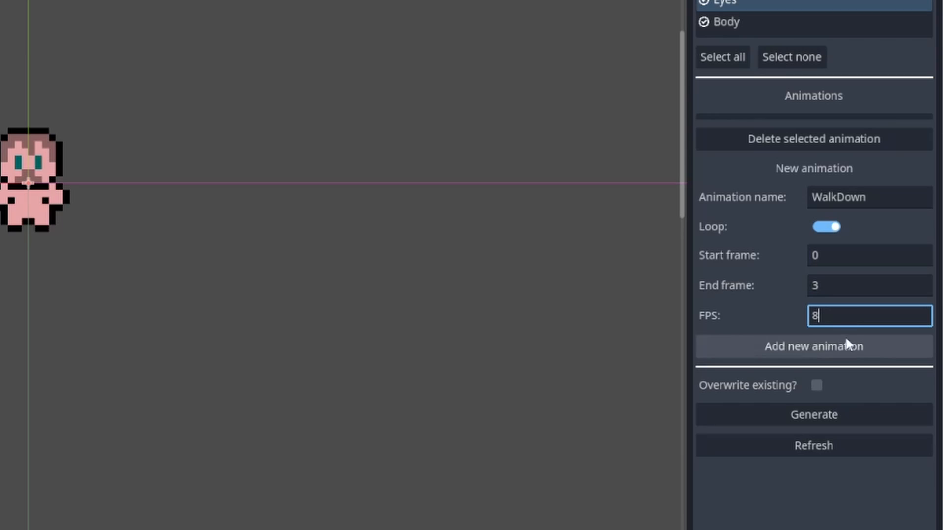
{"action": "left_click", "coordinate": [813, 346]}
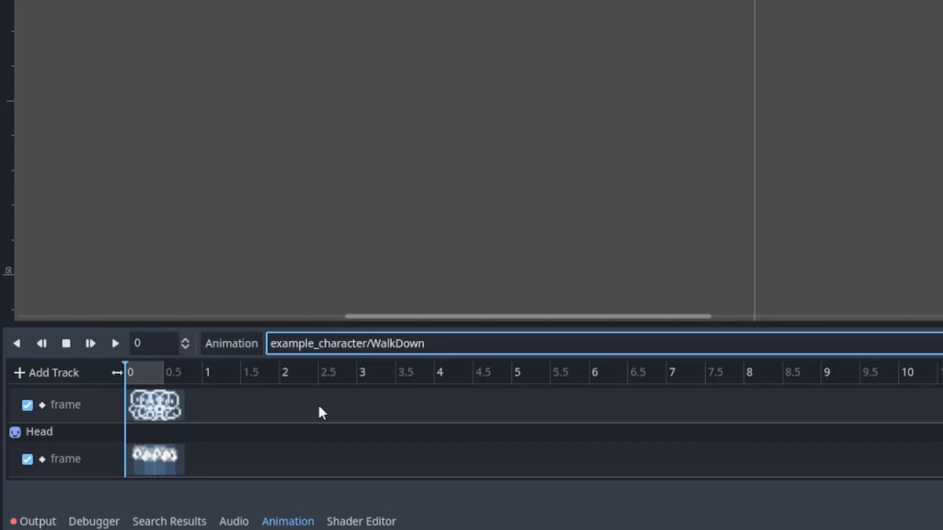
- Preview the generated WalkDown animation and begin setting WalkUp's end frame
{"action": "left_click", "coordinate": [115, 344]}
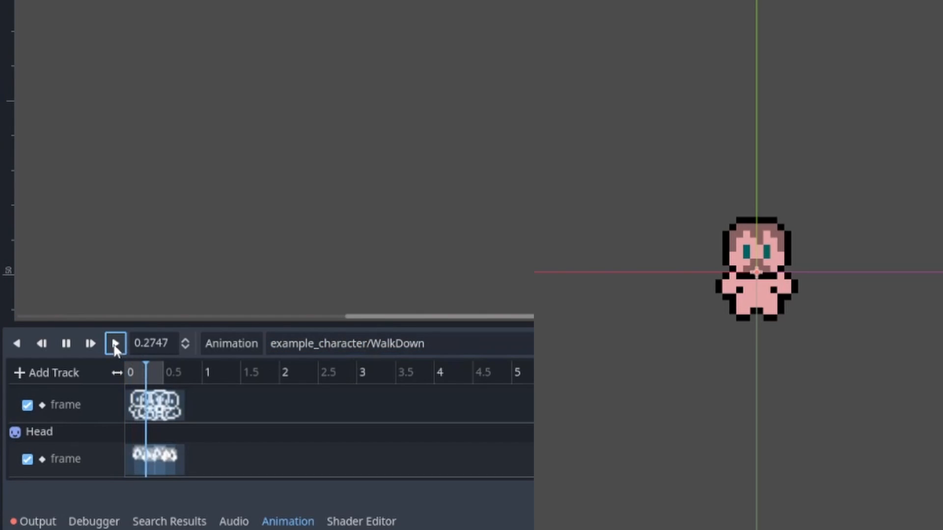
{"action": "left_click", "coordinate": [114, 343]}
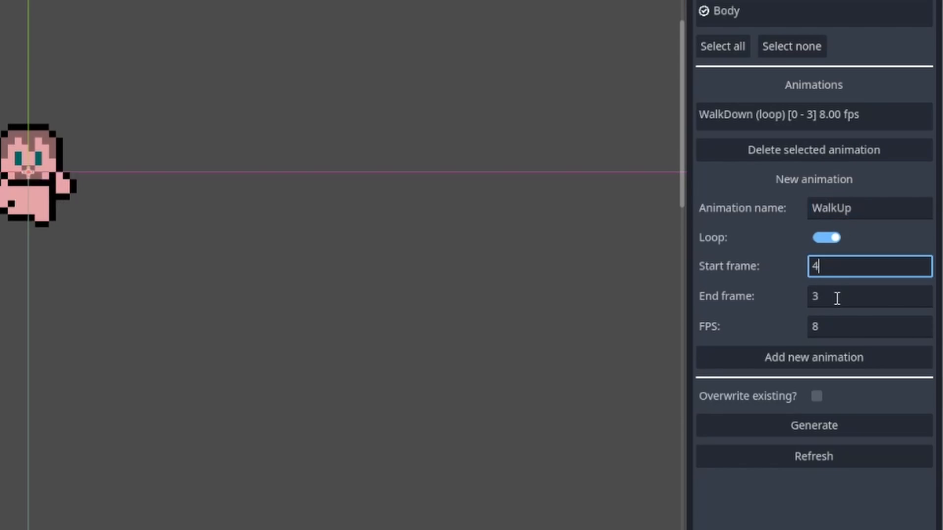
{"action": "left_click", "coordinate": [813, 357]}
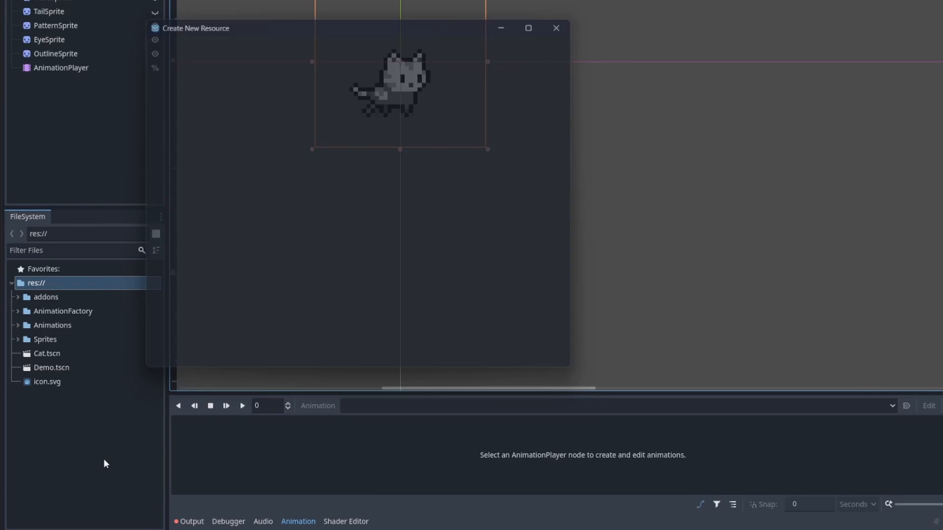
- Create a SpriteFrames resource and slice Sprites/cat_body.png into 12×4 frames of 40 px
{"action": "type", "text": "sprite"}
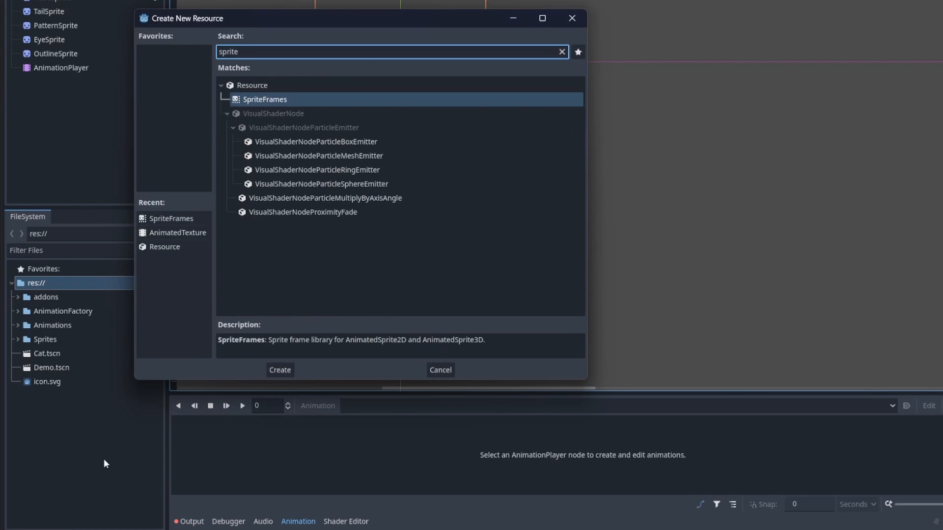
{"action": "left_click", "coordinate": [278, 370]}
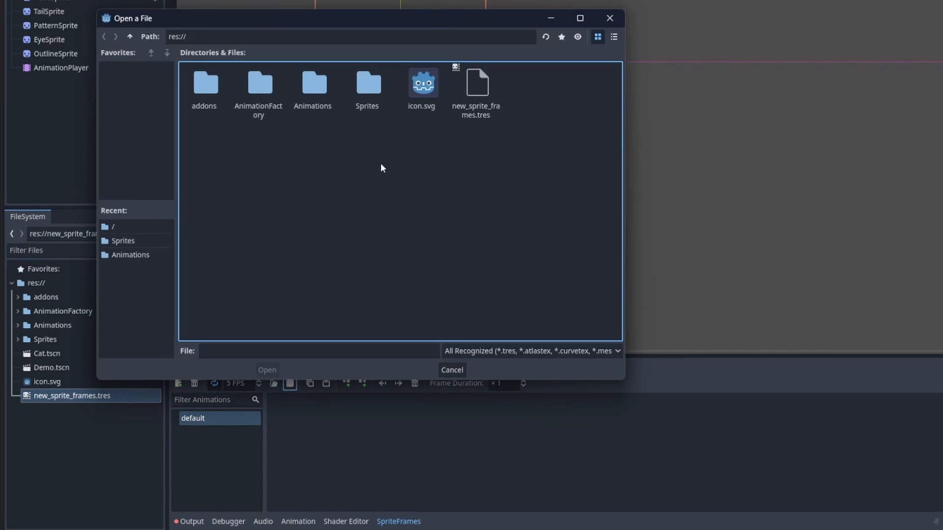
{"action": "double_click", "coordinate": [367, 83]}
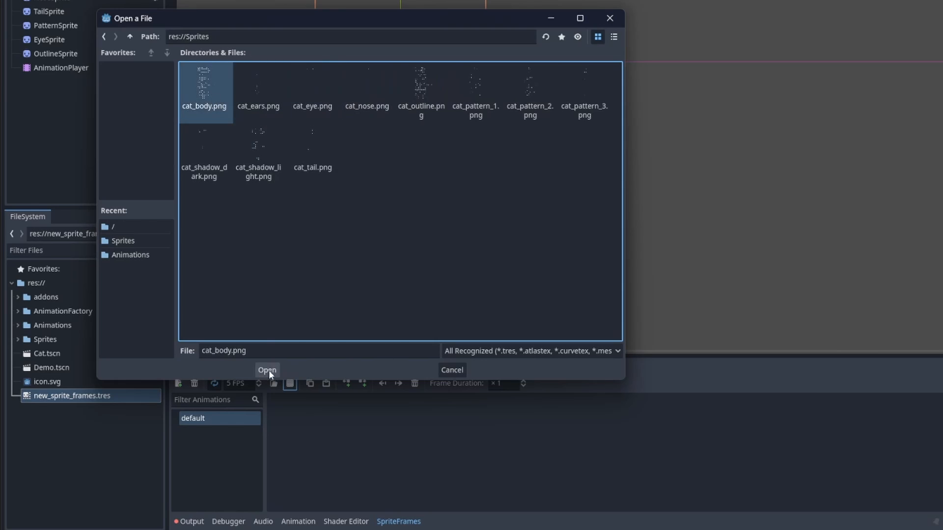
{"action": "left_click", "coordinate": [266, 369]}
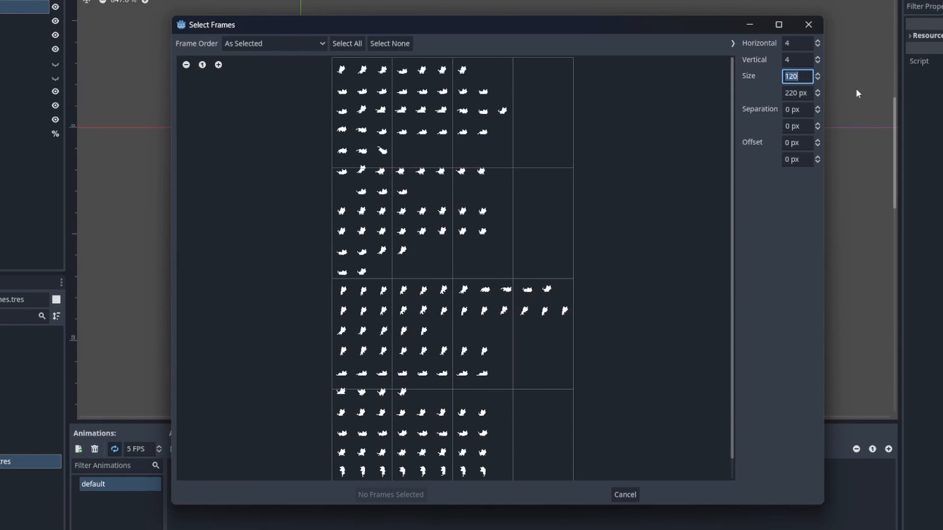
{"action": "type", "text": "40"}
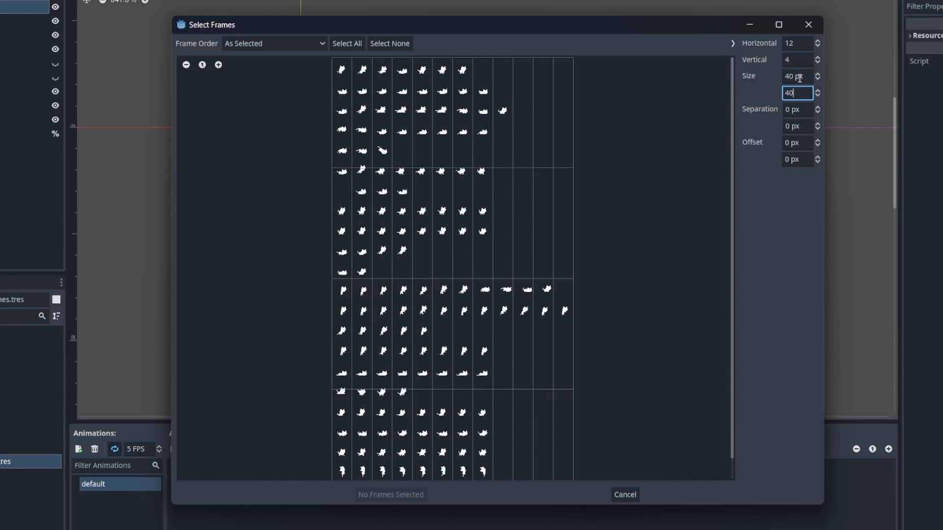